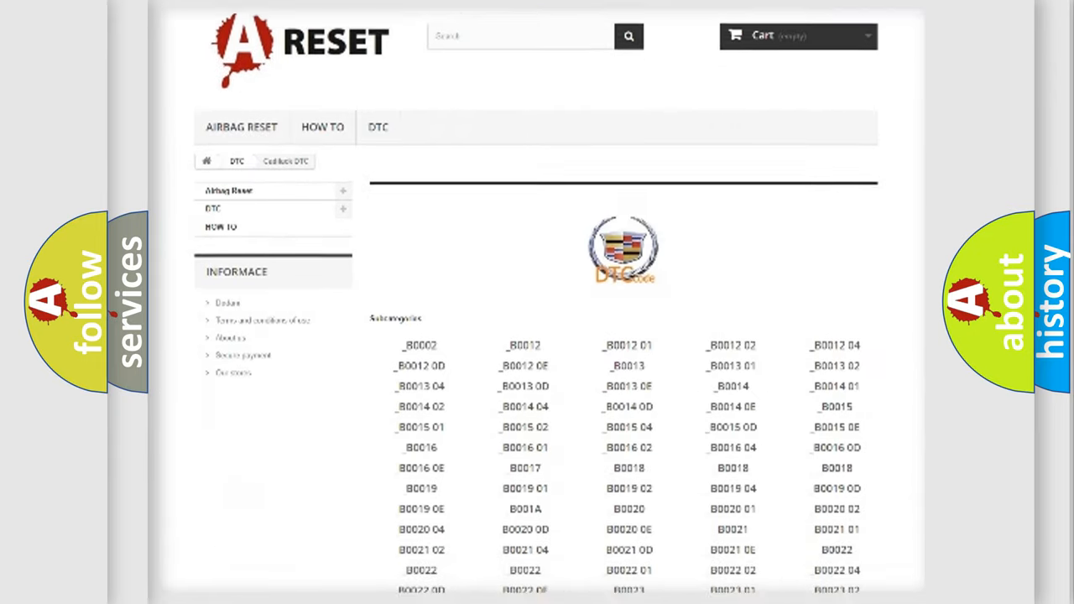
{"action": "scroll", "scroll_direction": "down", "scroll_amount": 3}
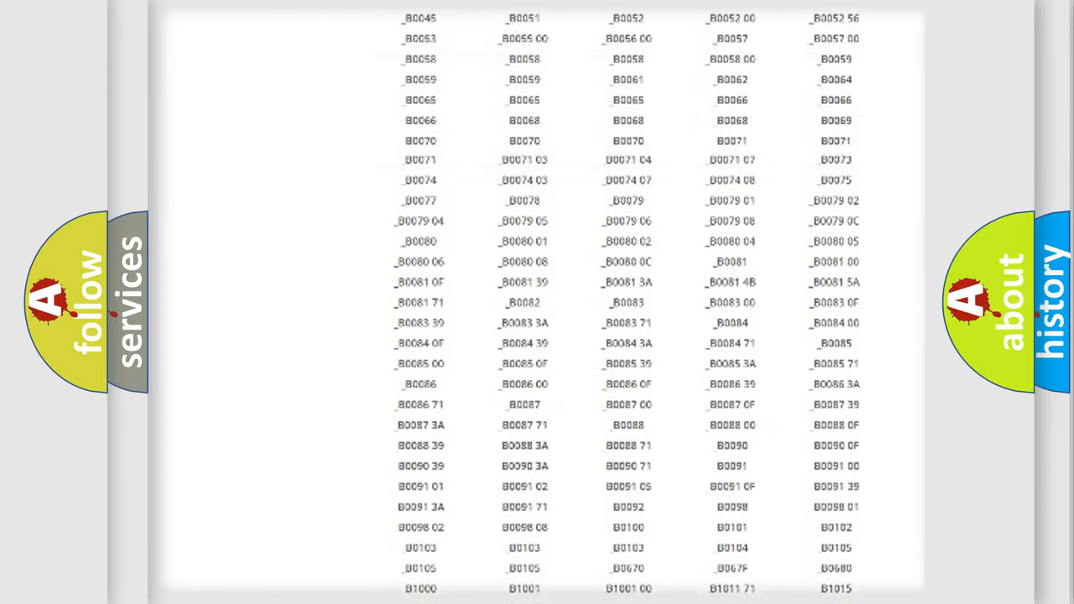
{"action": "scroll", "scroll_direction": "up", "scroll_amount": 3}
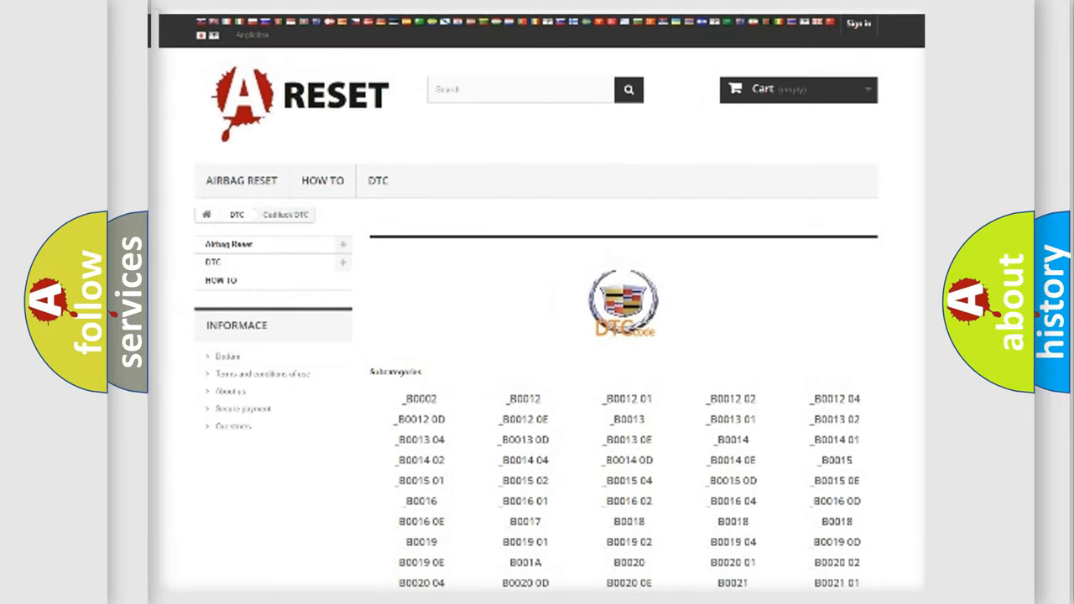